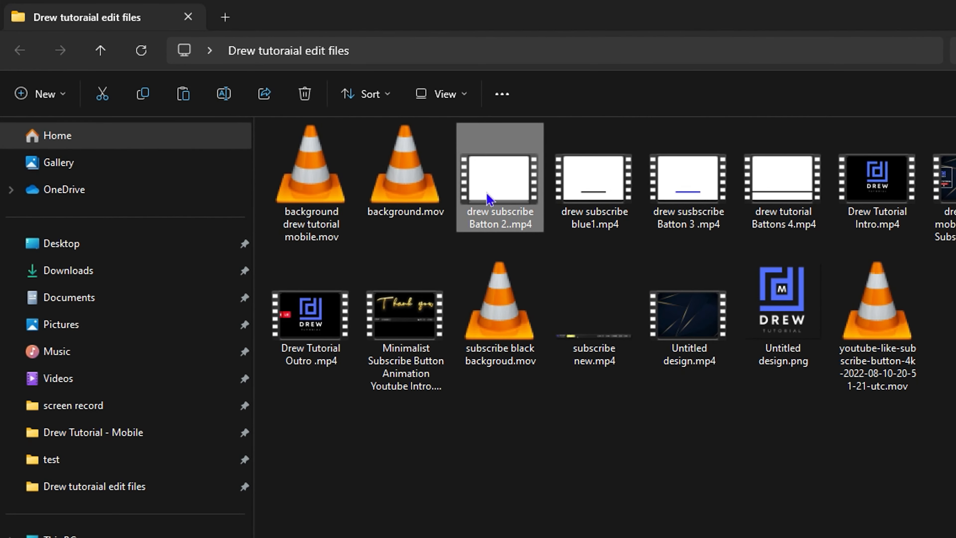
- Open 'drew subscribe Batton 2..mp4' with VLC media player from its context menu
right_click(499, 177)
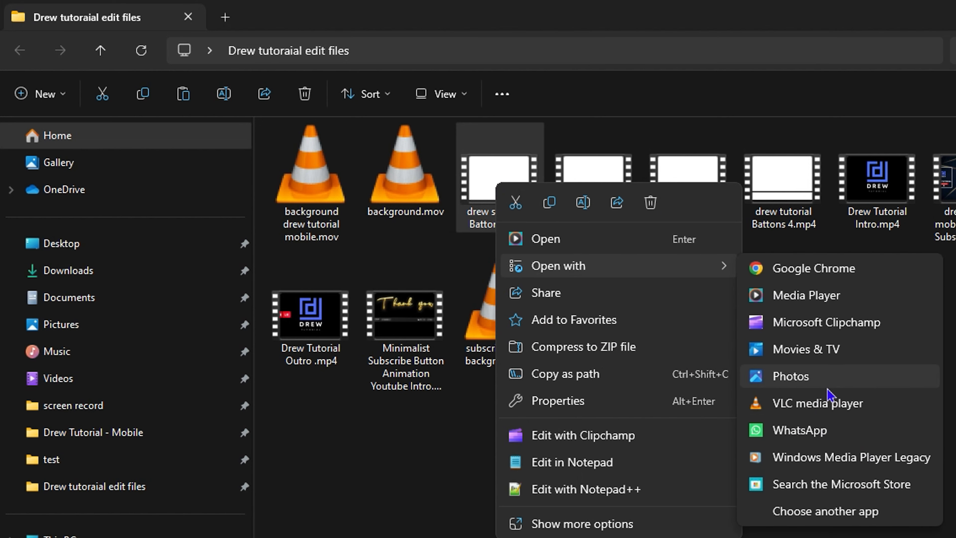
click(818, 402)
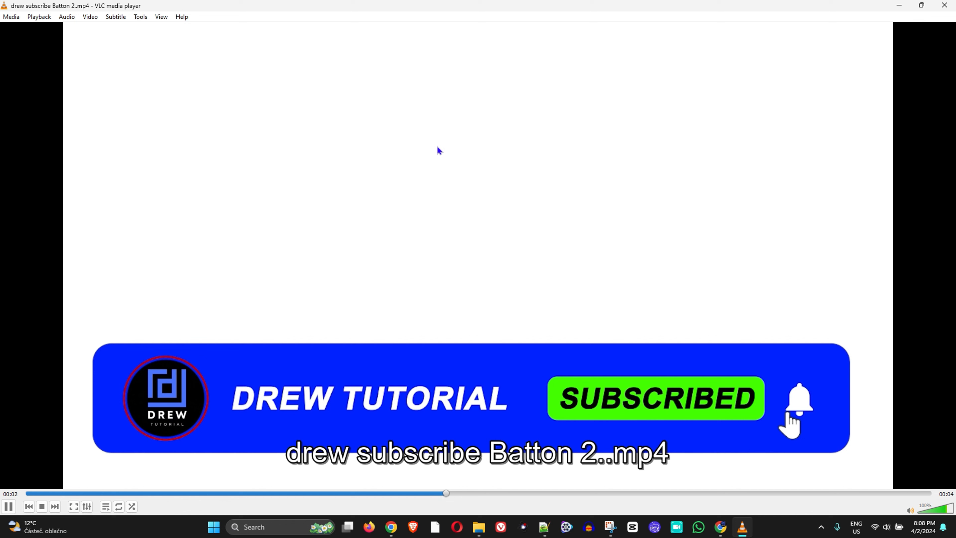
- Pause the subscribe button clip while the subscribed banner is still on screen
click(9, 506)
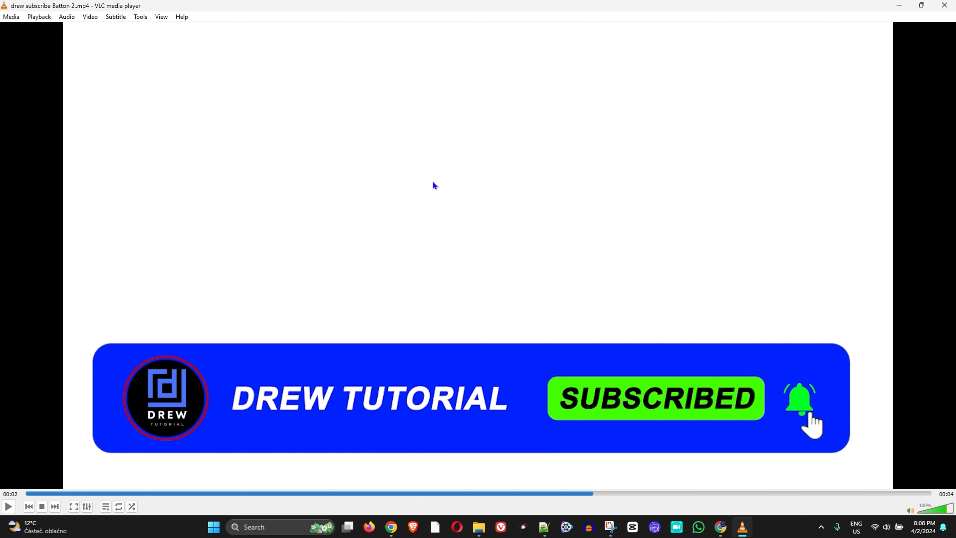
mouse_move(63, 88)
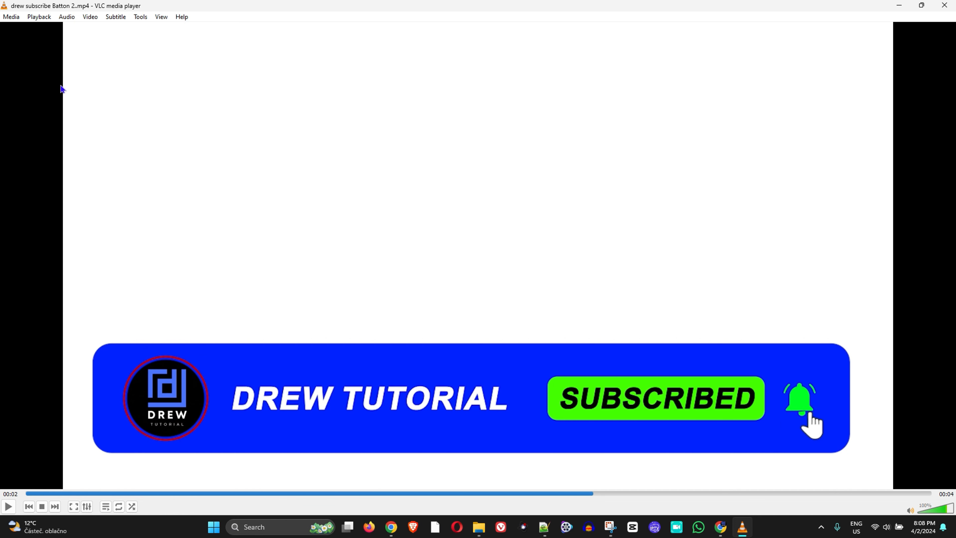
mouse_move(887, 244)
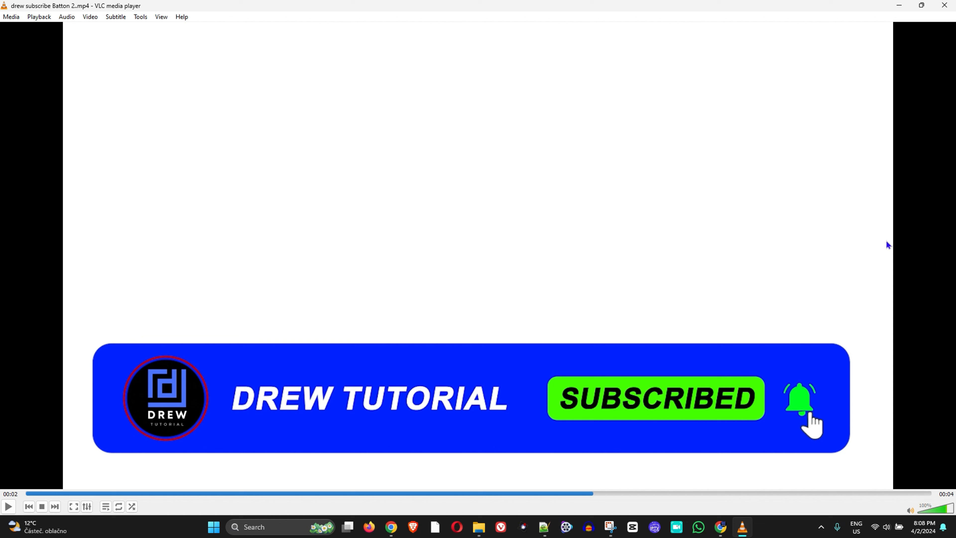
mouse_move(679, 445)
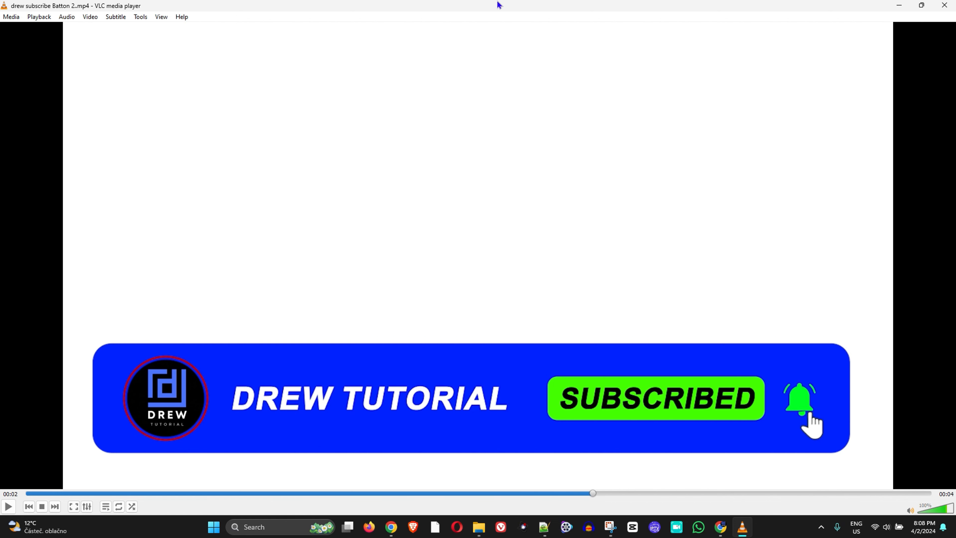
mouse_move(500, 484)
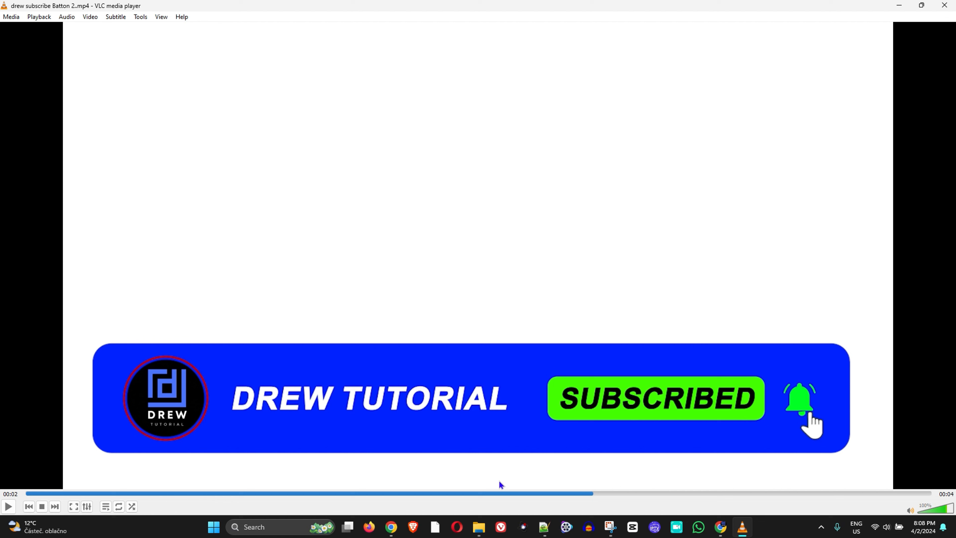
mouse_move(815, 227)
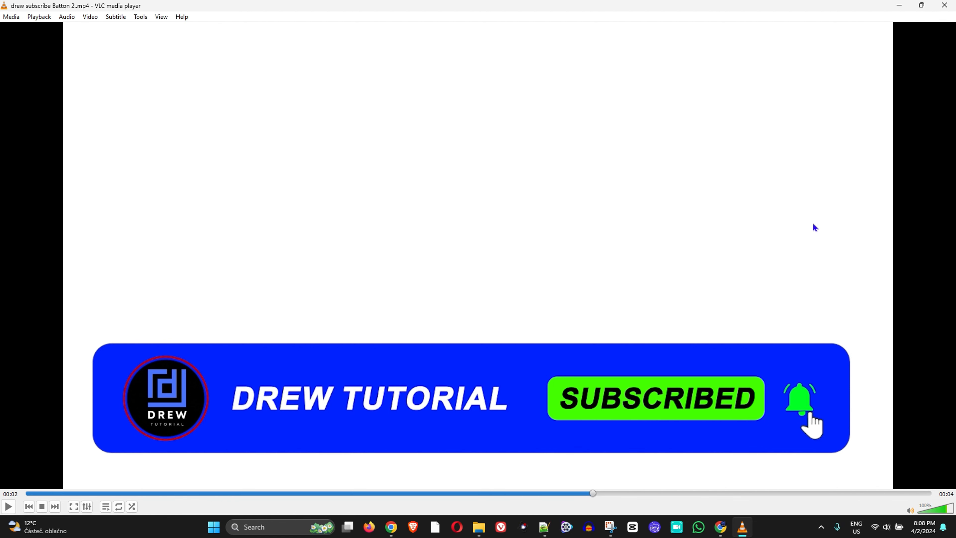
mouse_move(521, 245)
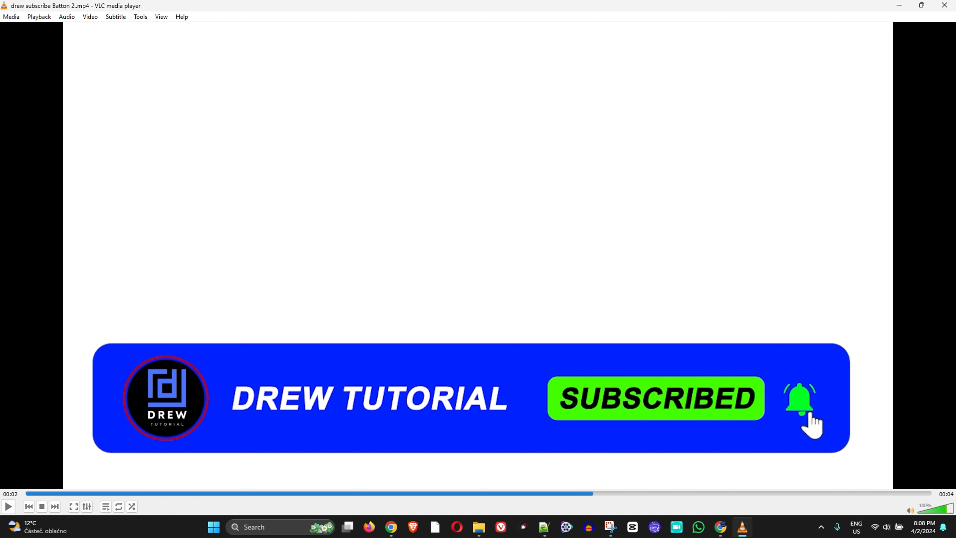
mouse_move(567, 190)
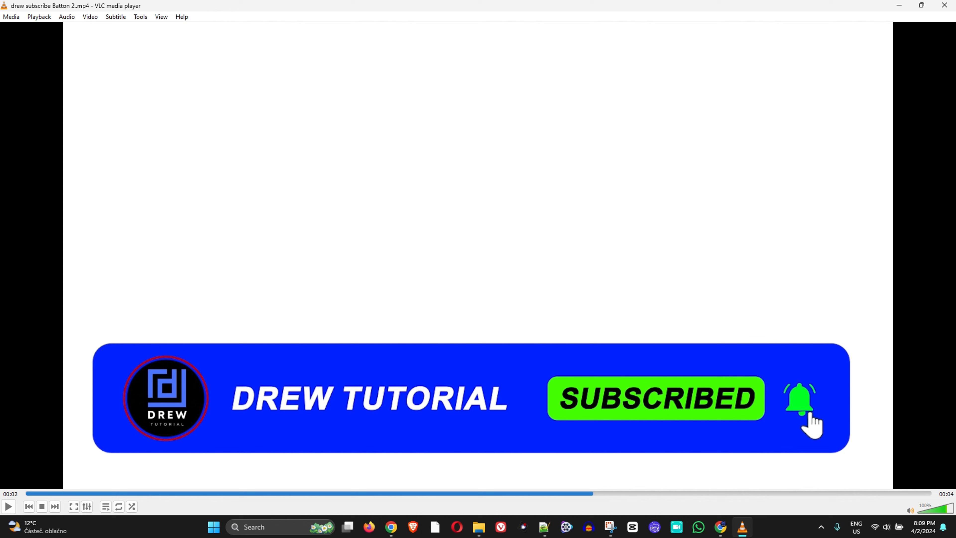
mouse_move(693, 155)
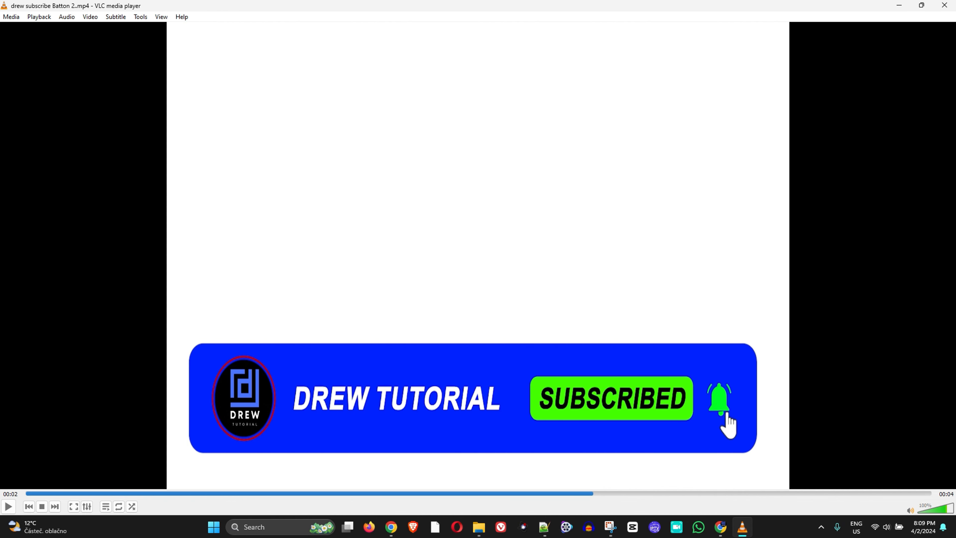
- Cycle the aspect ratio (A) so the banner stretches across the window width
key(a)
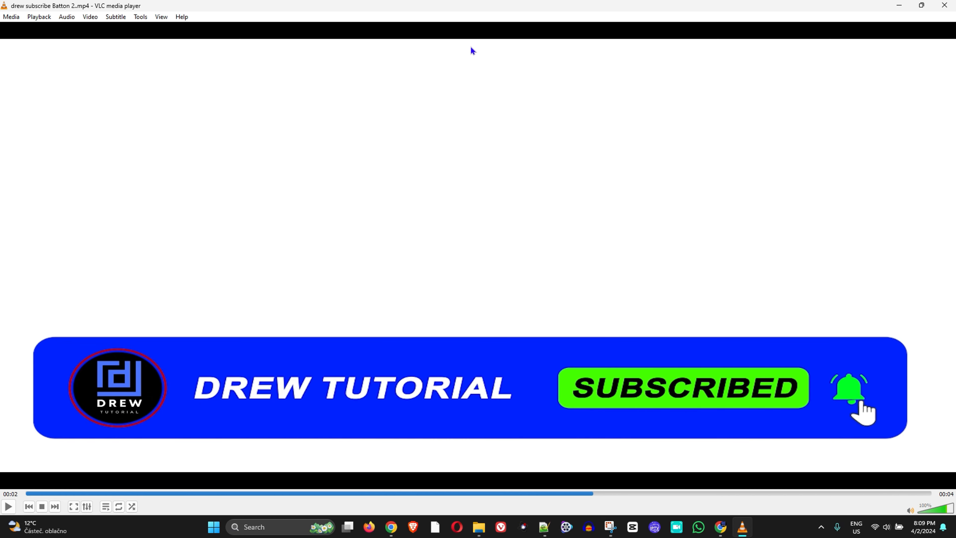
mouse_move(397, 419)
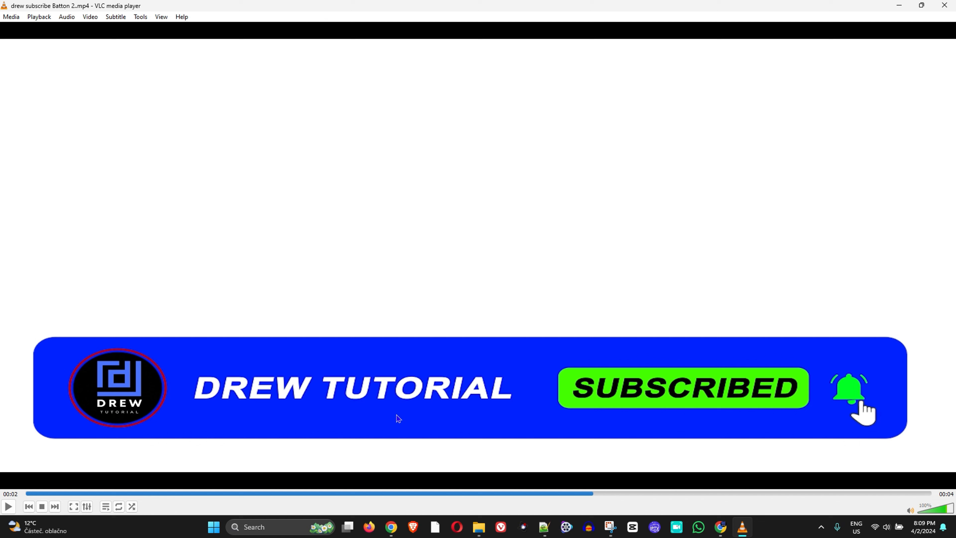
mouse_move(484, 203)
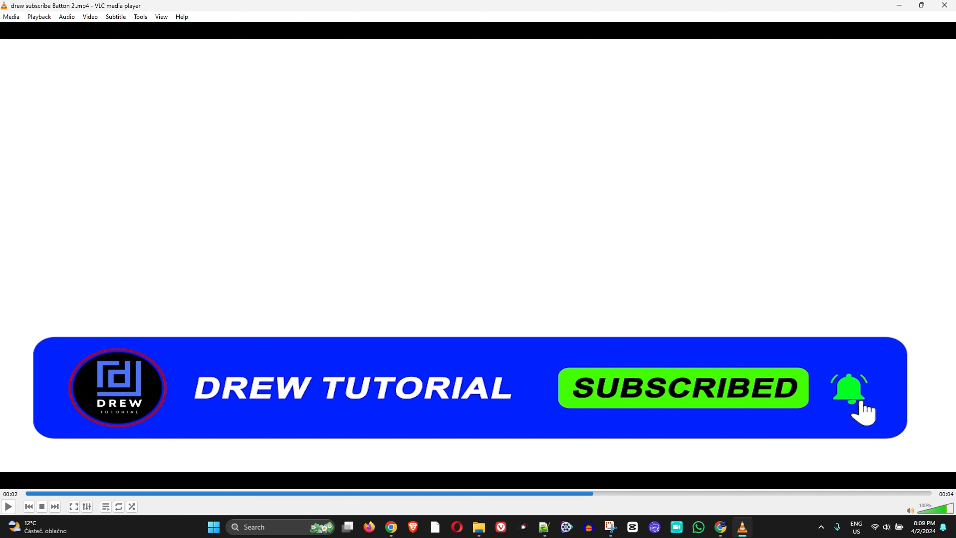
mouse_move(482, 214)
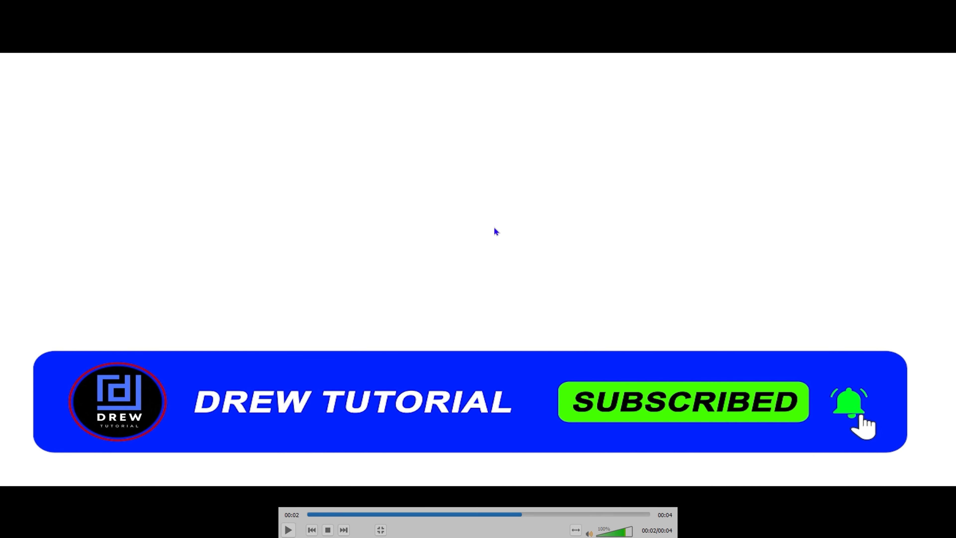
mouse_move(526, 328)
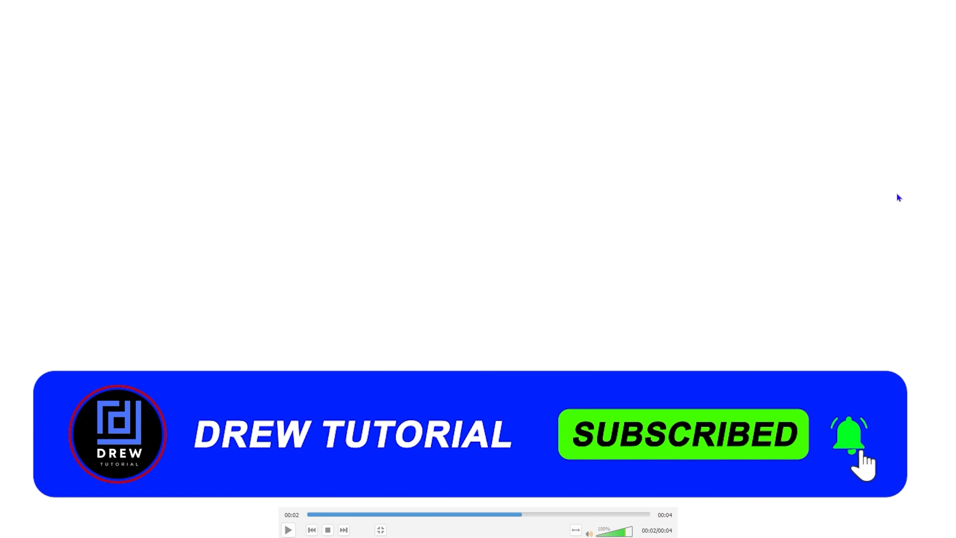
mouse_move(893, 350)
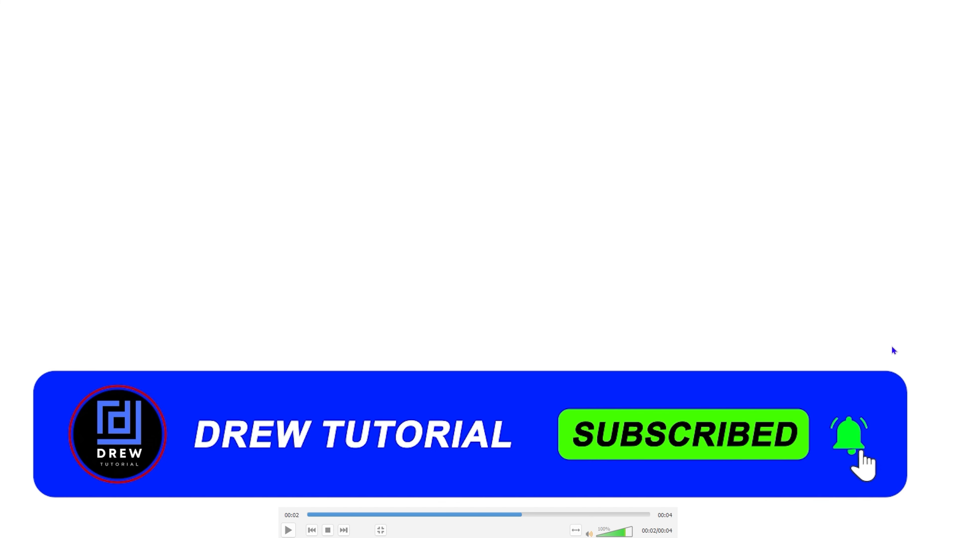
mouse_move(397, 505)
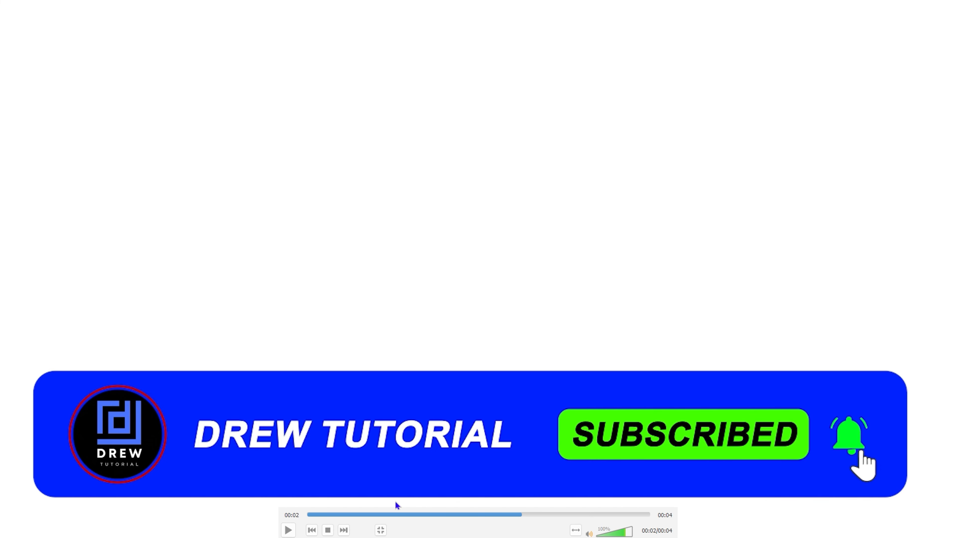
- Stop playback, close VLC, and open Untitled design.mp4 in VLC instead
click(288, 529)
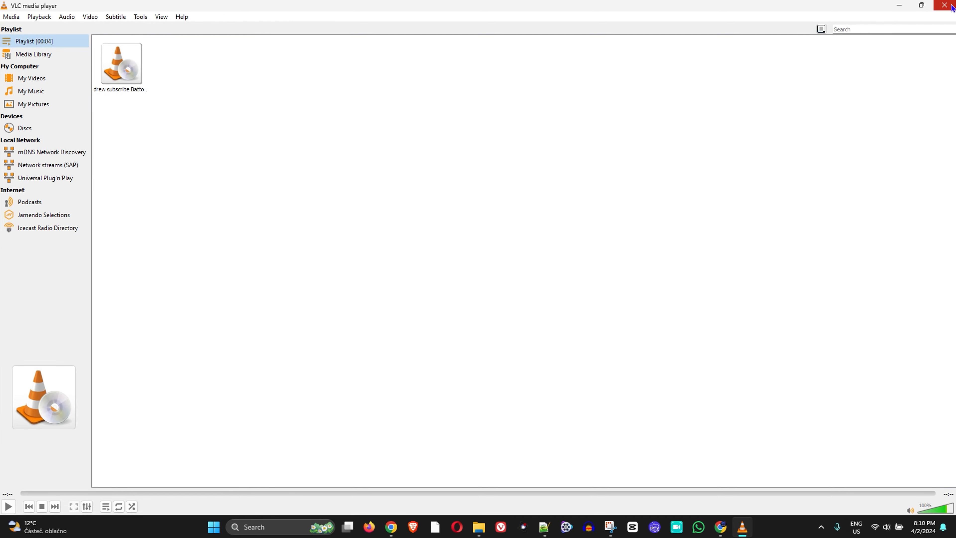
mouse_move(948, 12)
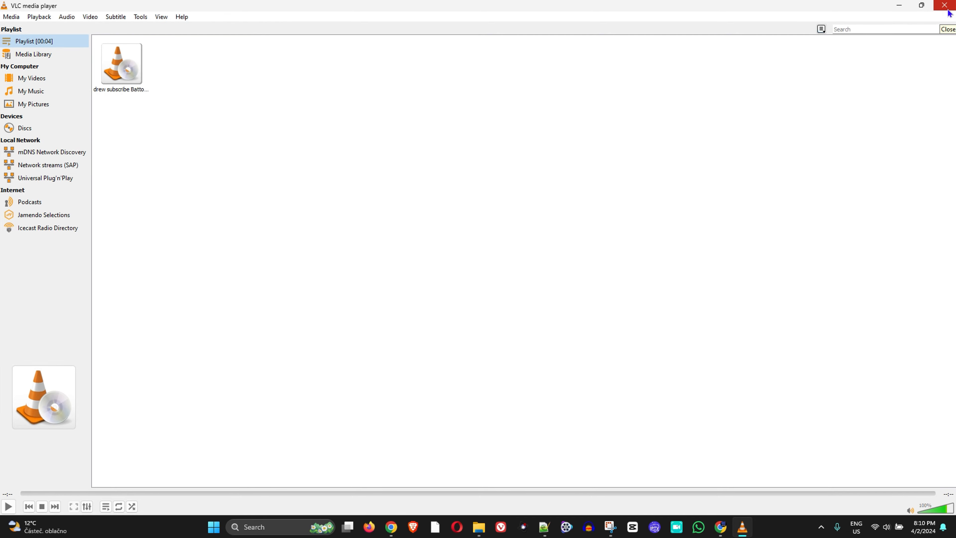
click(947, 6)
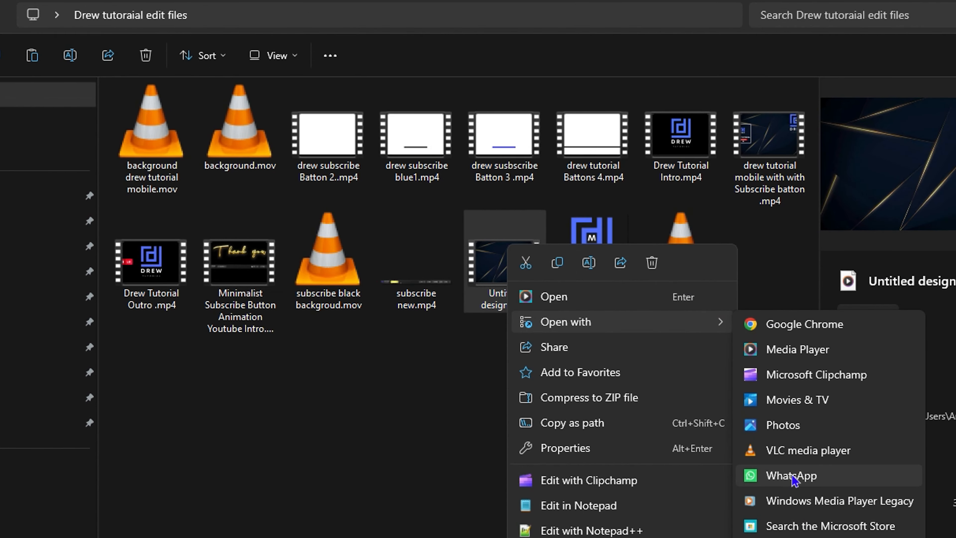
click(808, 450)
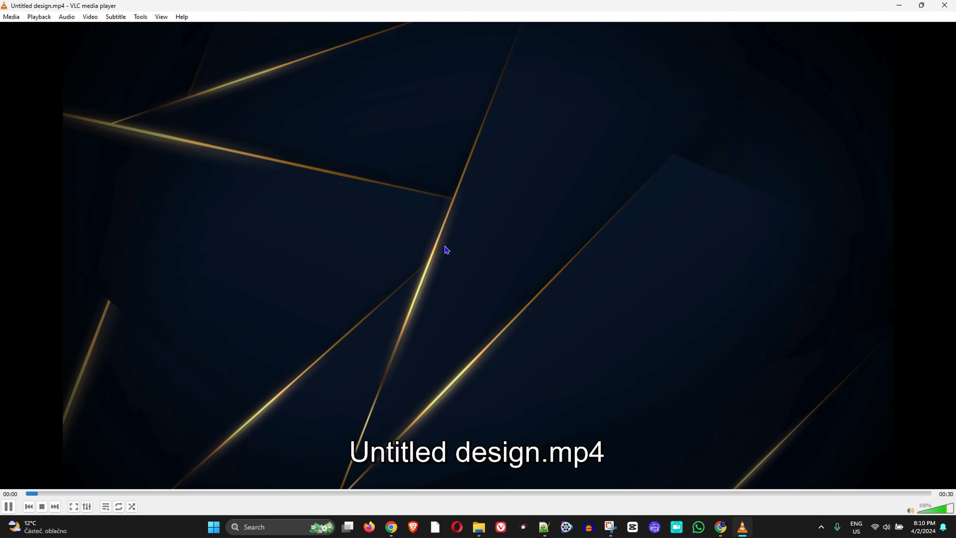